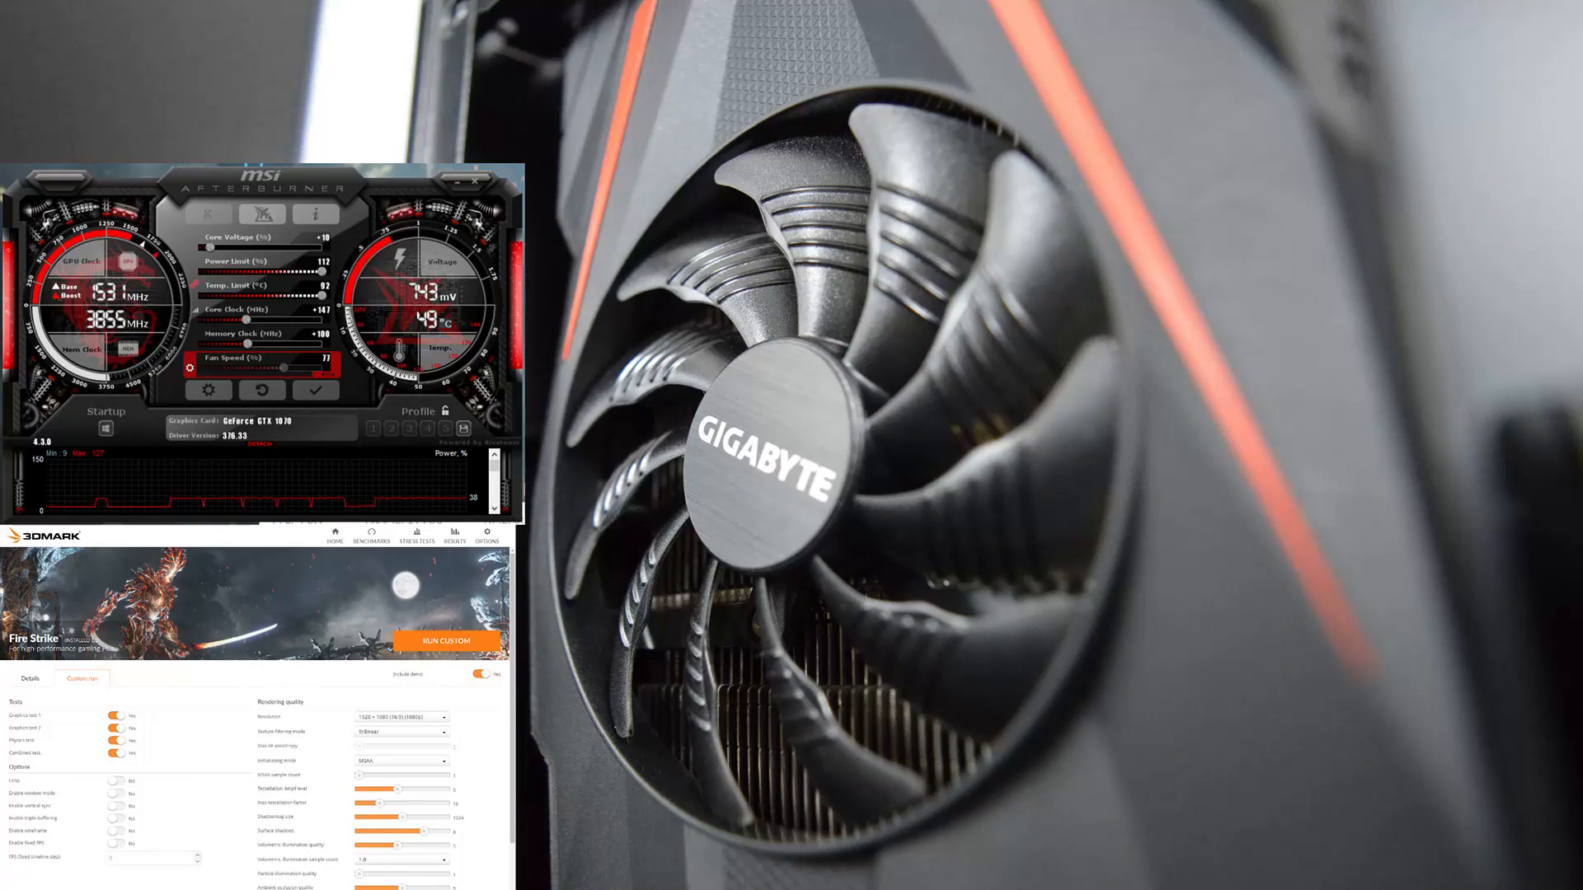
# Step: Apply the GTX 1070 overclock in Afterburner with raised power limit and clock offsets
pyautogui.click(445, 640)
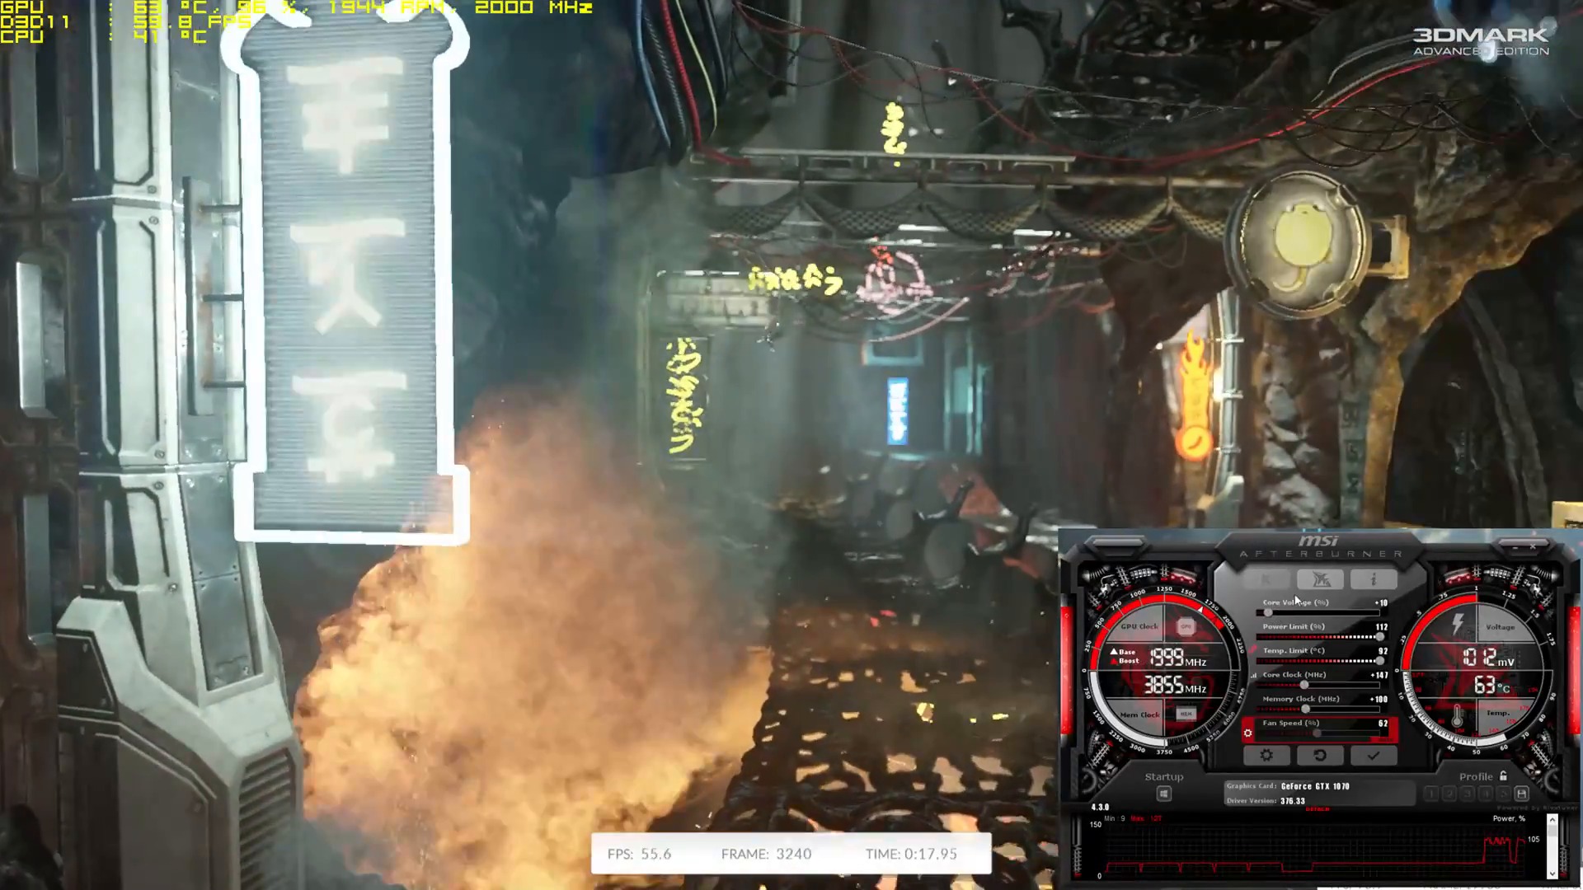
pyautogui.moveTo(1366, 610)
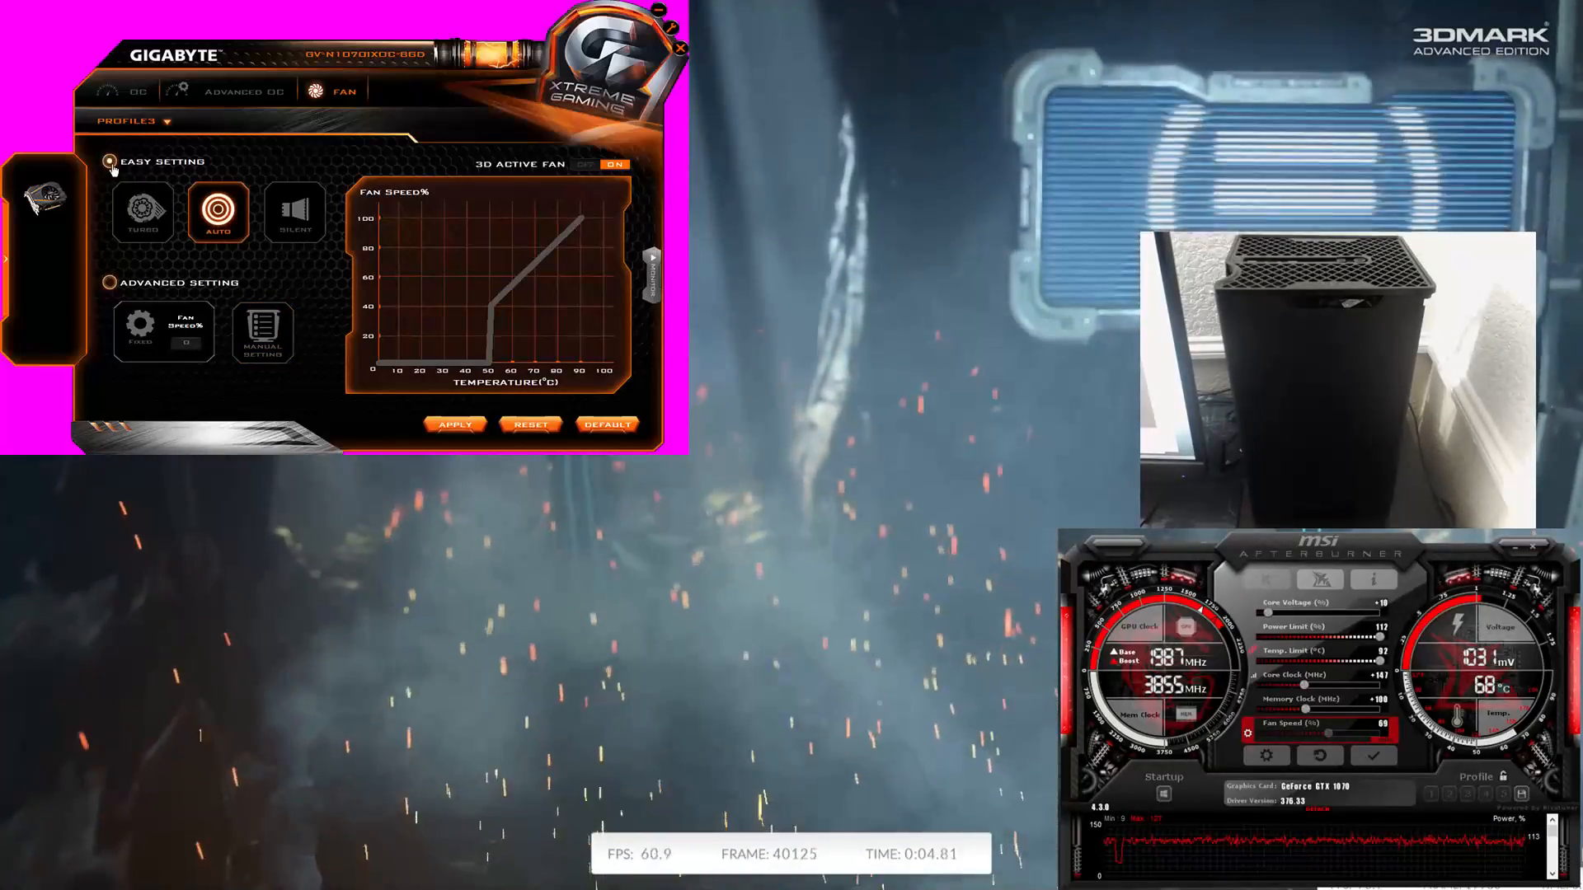
# Step: Try the Turbo fan preset, then switch Xtreme Gaming to an editable manual fan curve
pyautogui.click(142, 213)
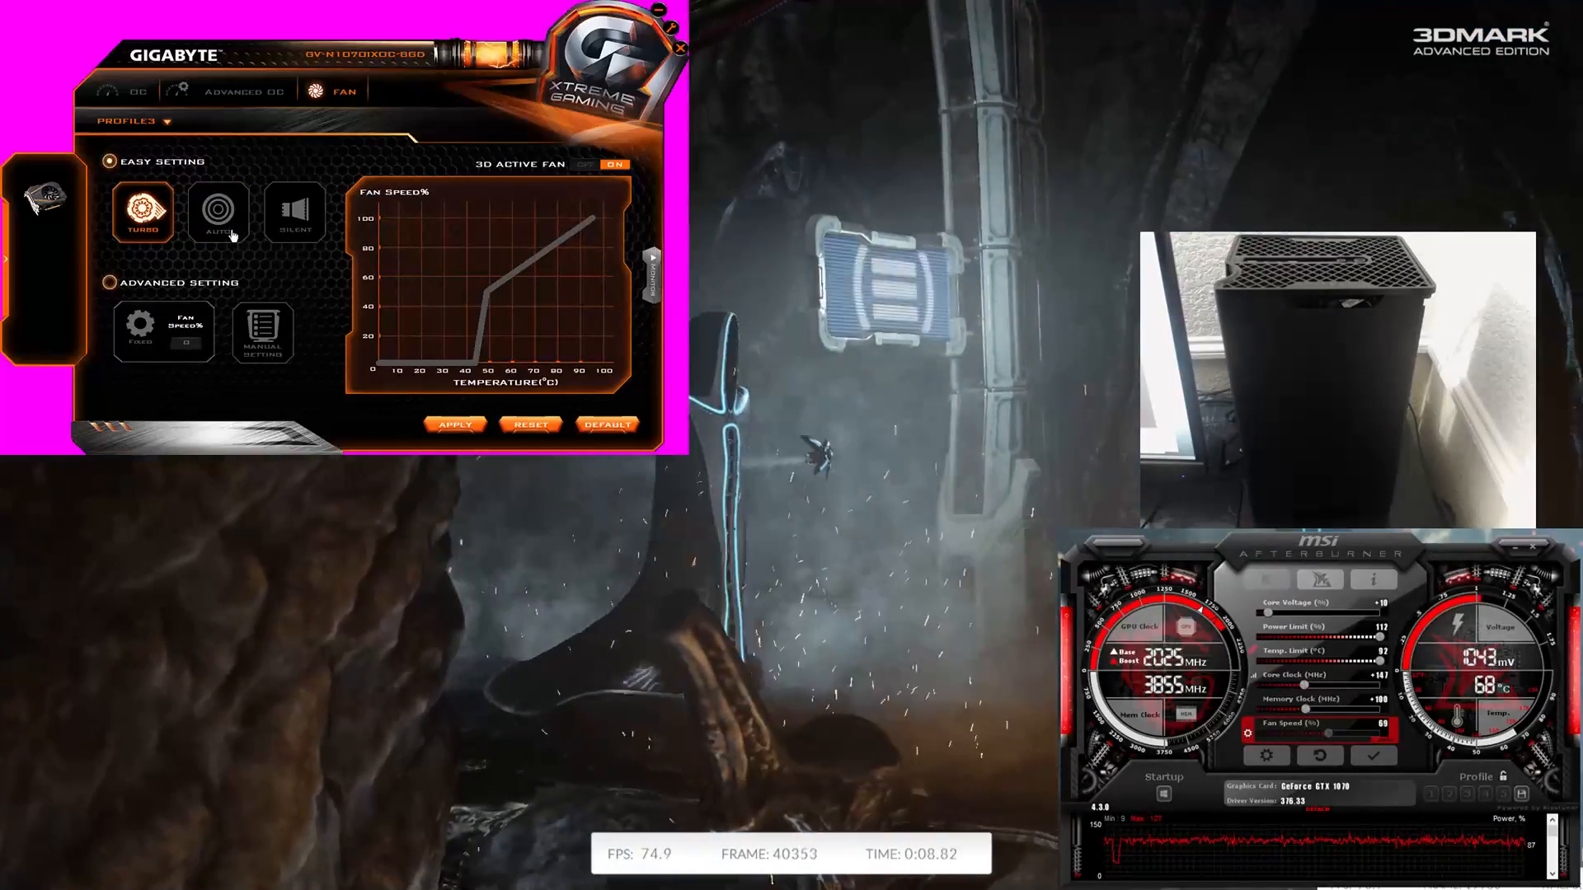
pyautogui.click(293, 212)
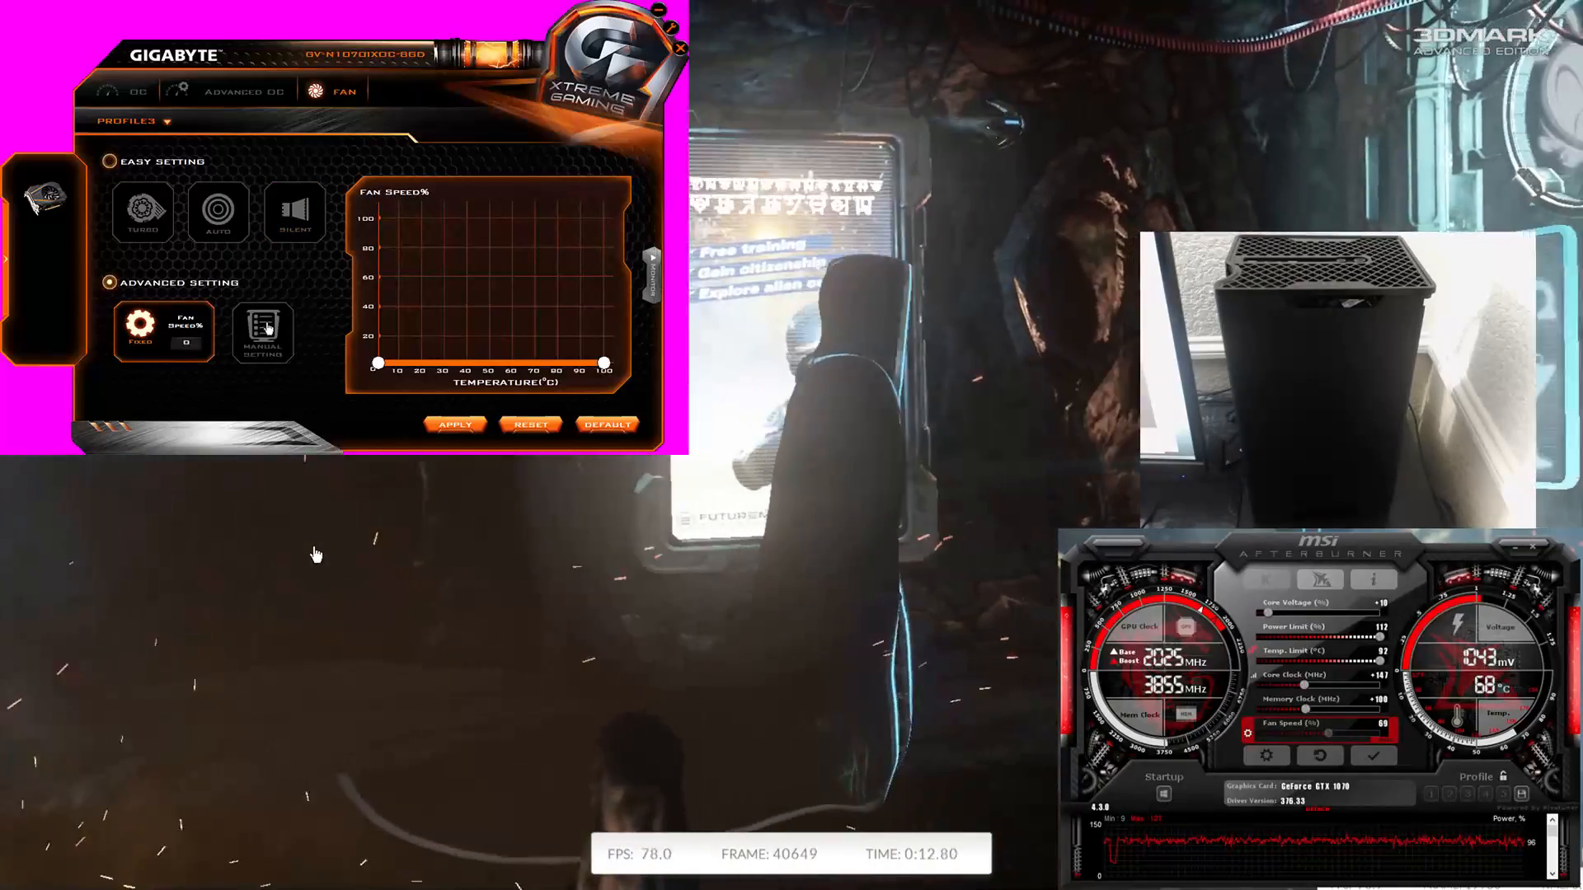
pyautogui.click(262, 332)
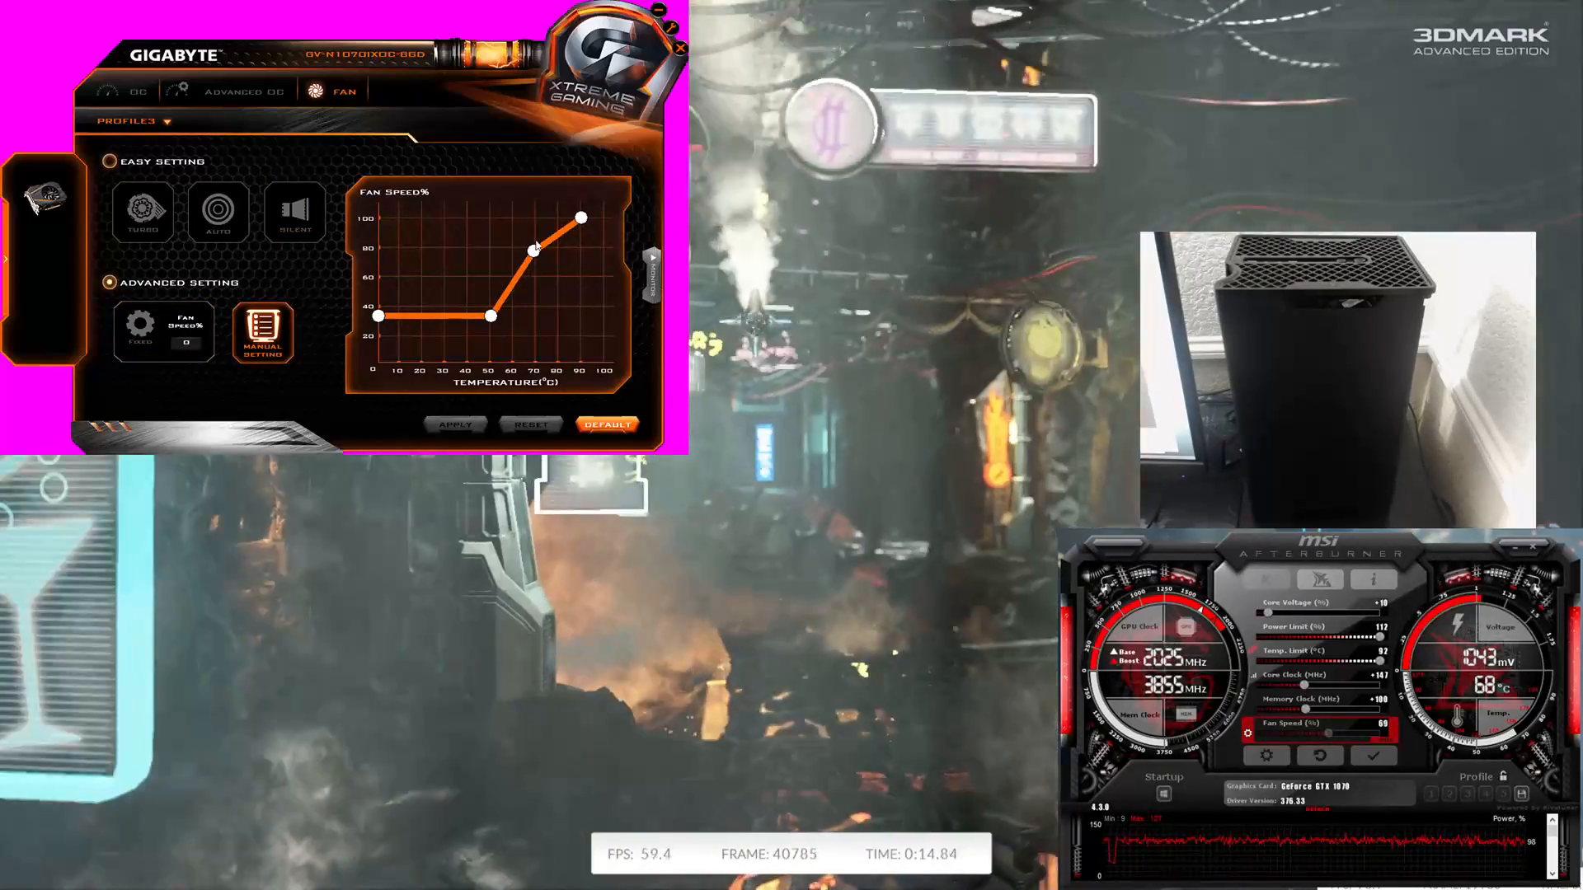